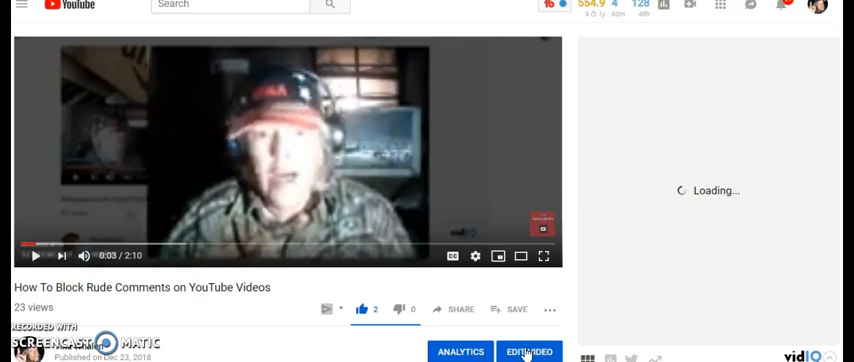
Open the 'How To Block Rude Comments on YouTube Videos' video for editing via EDIT VIDEO
click(528, 352)
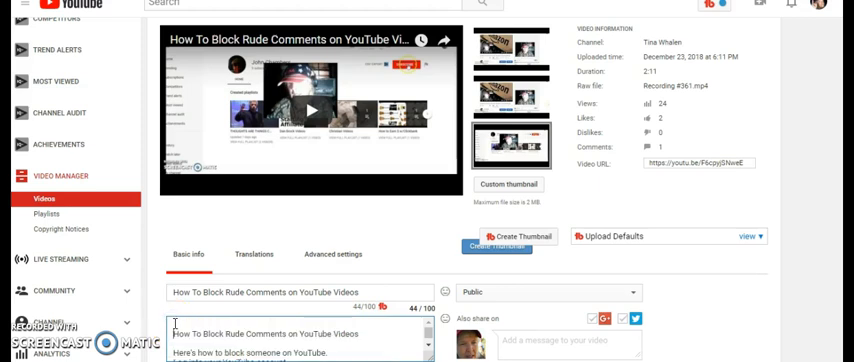
mouse_move(180, 324)
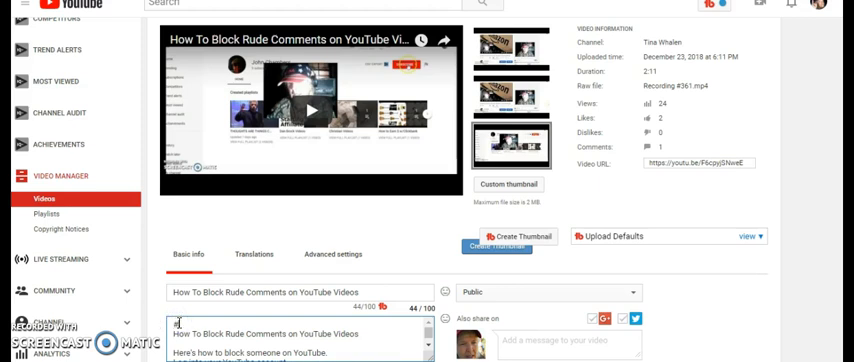
Begin the description with hashtags #YouTubeTips #YouTubeComments #YouTubeIdeas ahead of the existing text
text(YouTube)
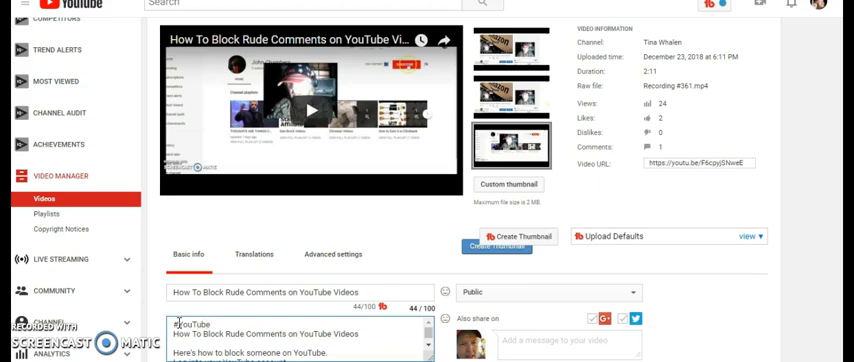
text(Tips)
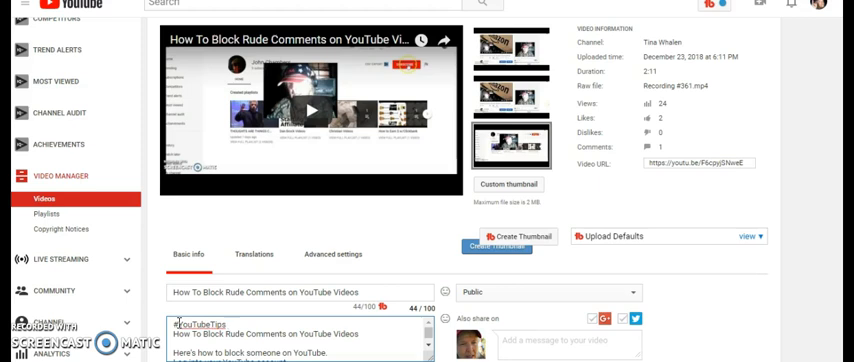
text(#)
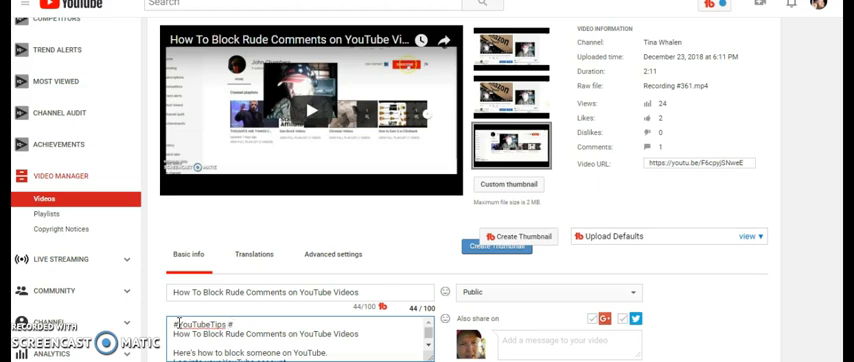
text(#YouTubeC)
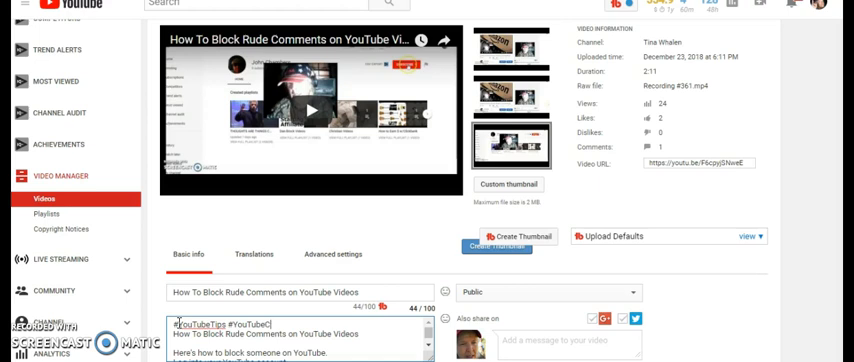
text(omments #)
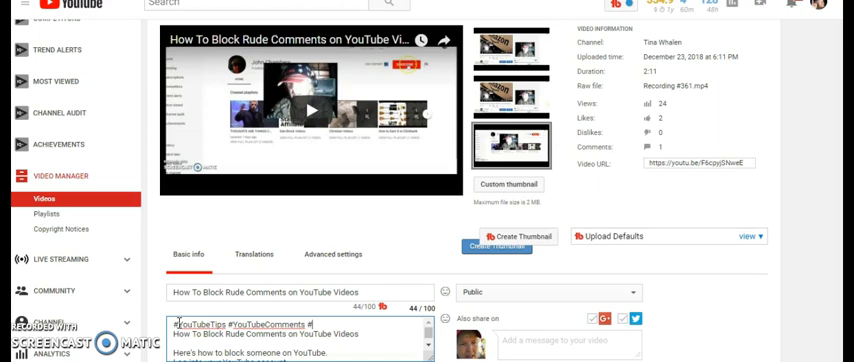
text(YouTubevideos)
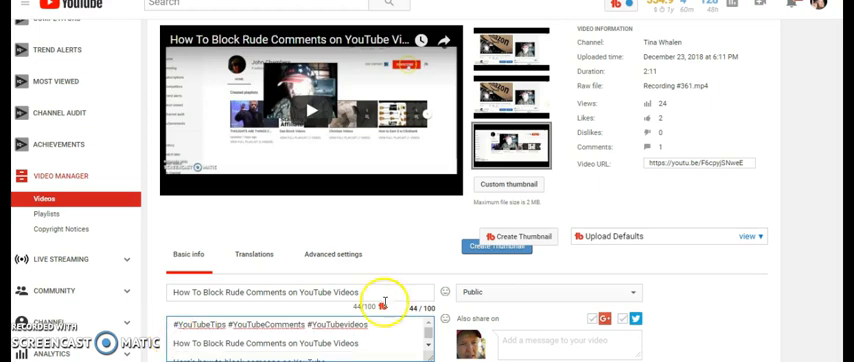
mouse_move(712, 120)
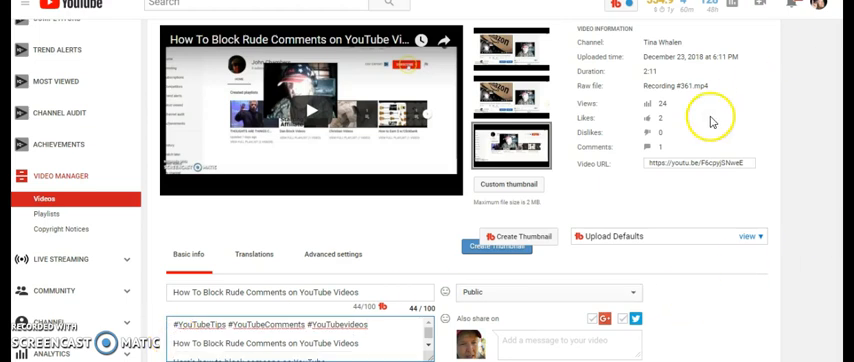
mouse_move(712, 120)
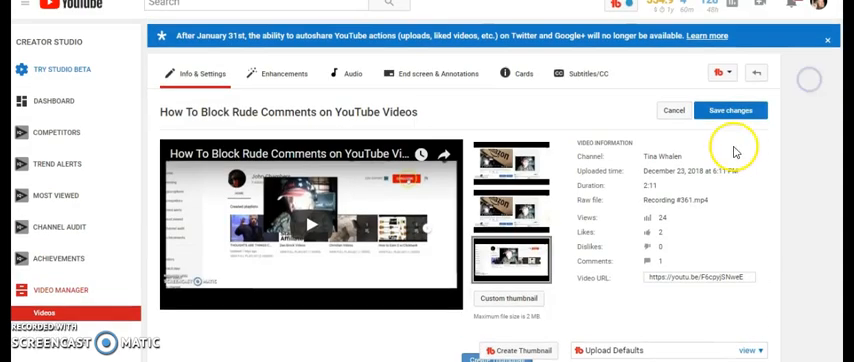
Save the description and view the watch page with hashtags shown above the title
click(730, 110)
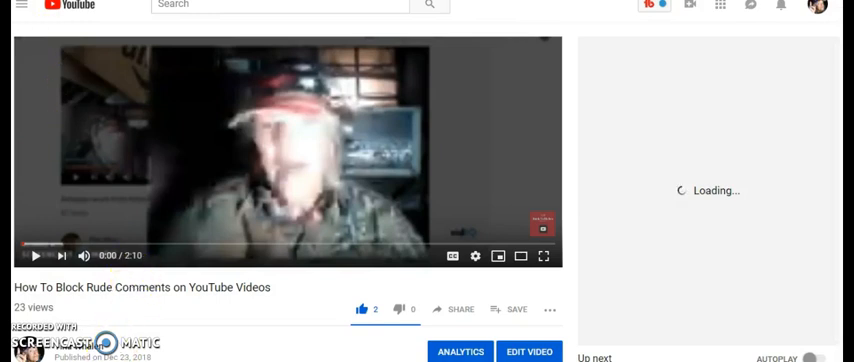
click(32, 256)
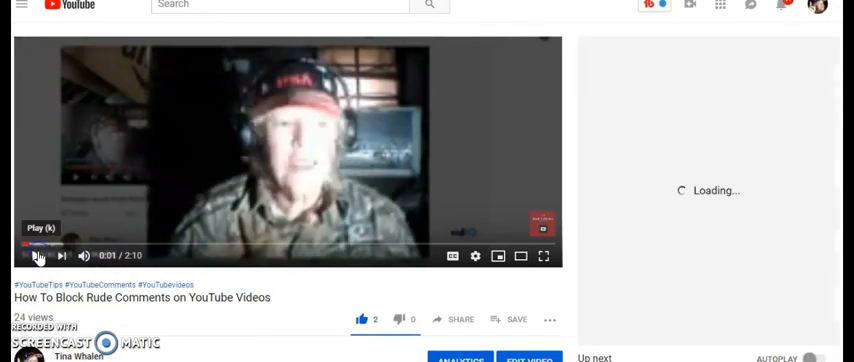